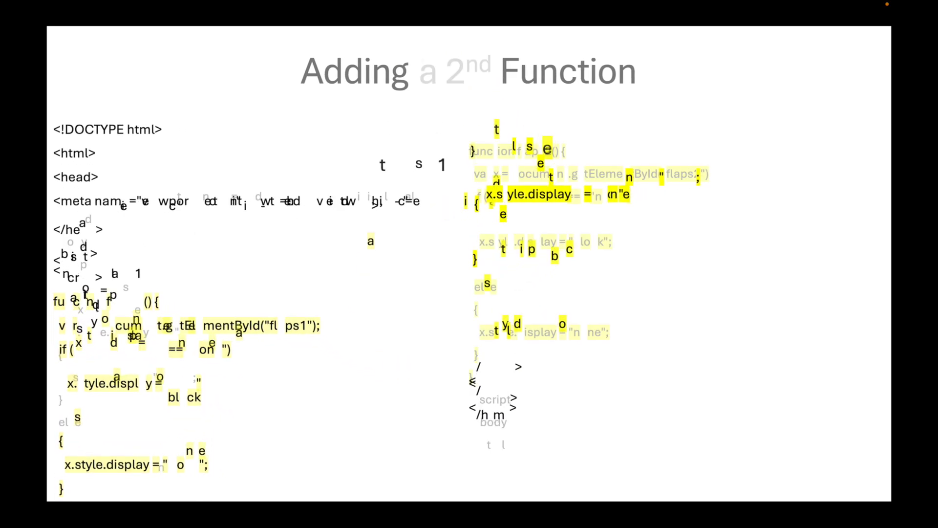
# Step: Advance the slideshow from the Adding a 2nd Function slide to Previewing the Toggle Switches
pyautogui.press('Right')
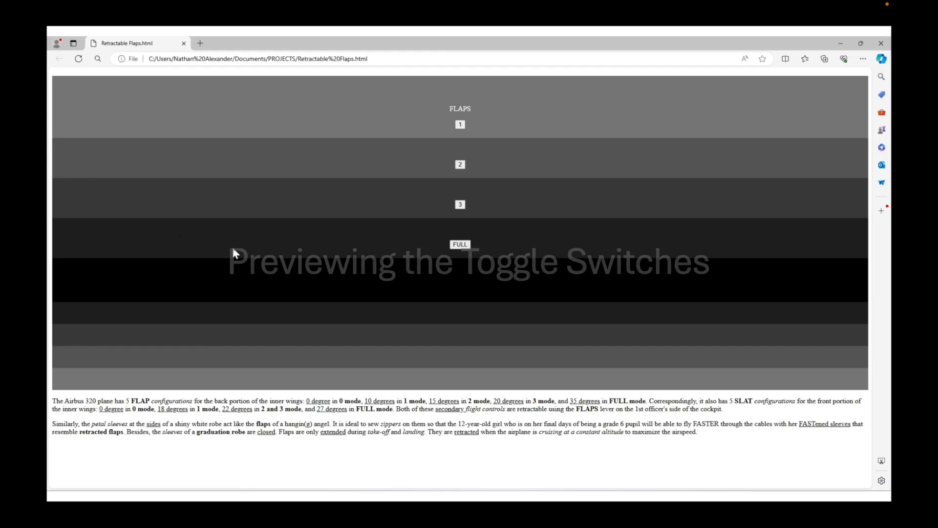
pyautogui.click(460, 245)
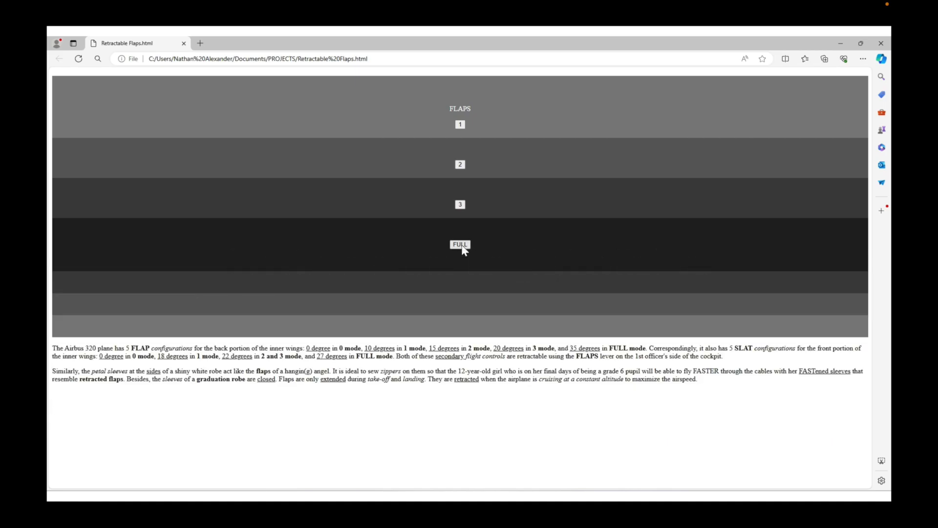
pyautogui.click(460, 245)
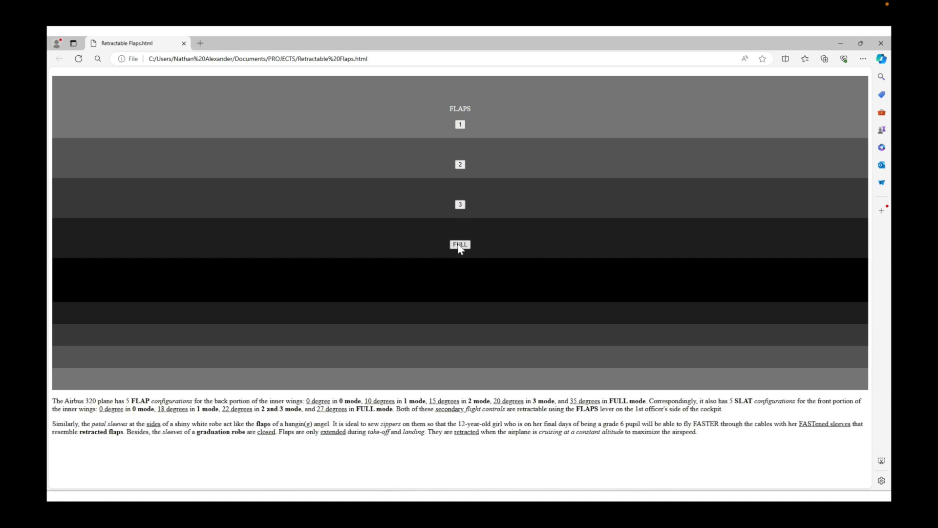
pyautogui.click(460, 245)
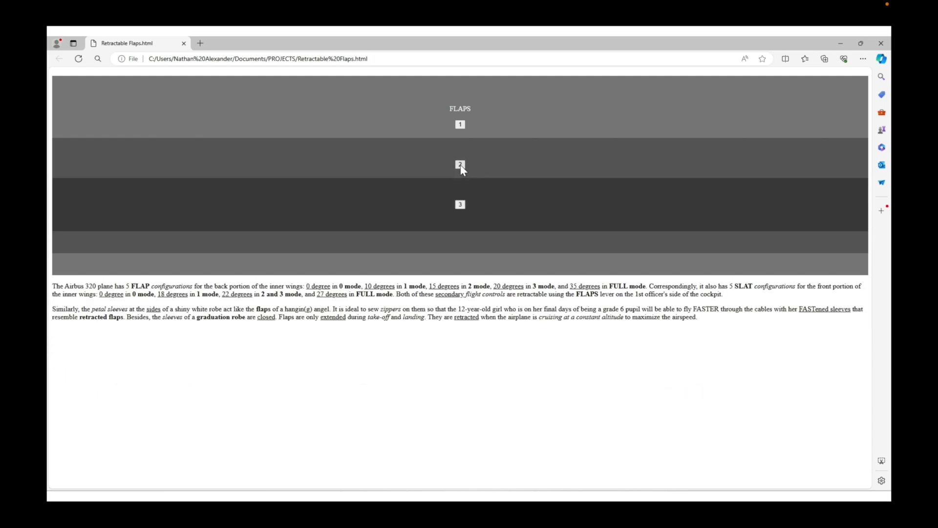
pyautogui.click(459, 165)
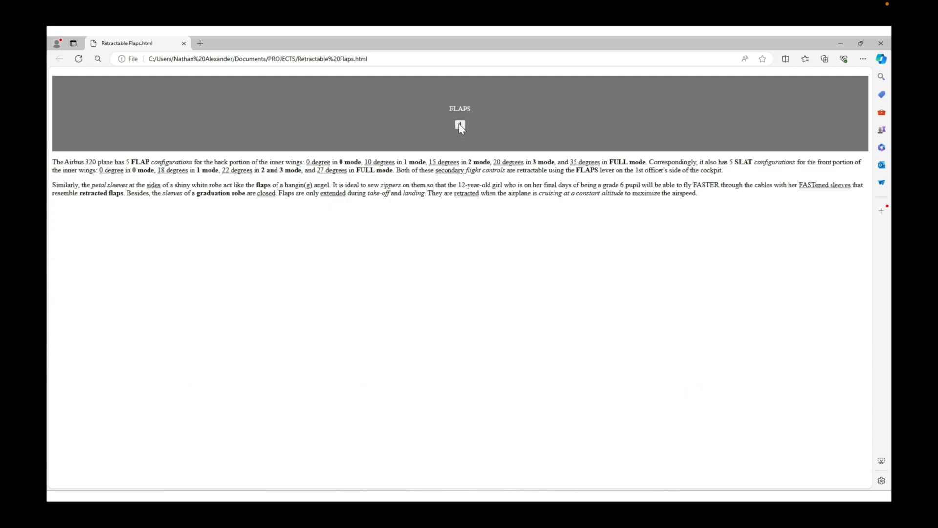
pyautogui.click(460, 126)
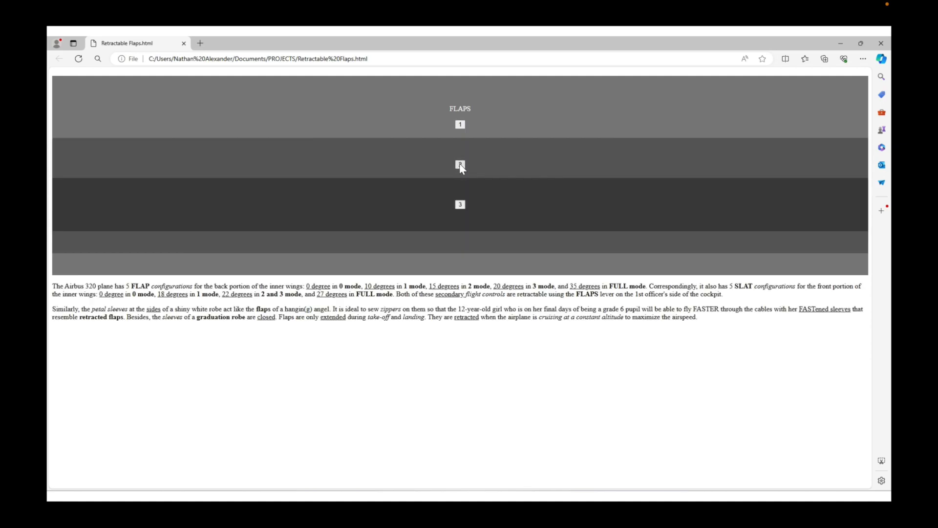
pyautogui.click(459, 166)
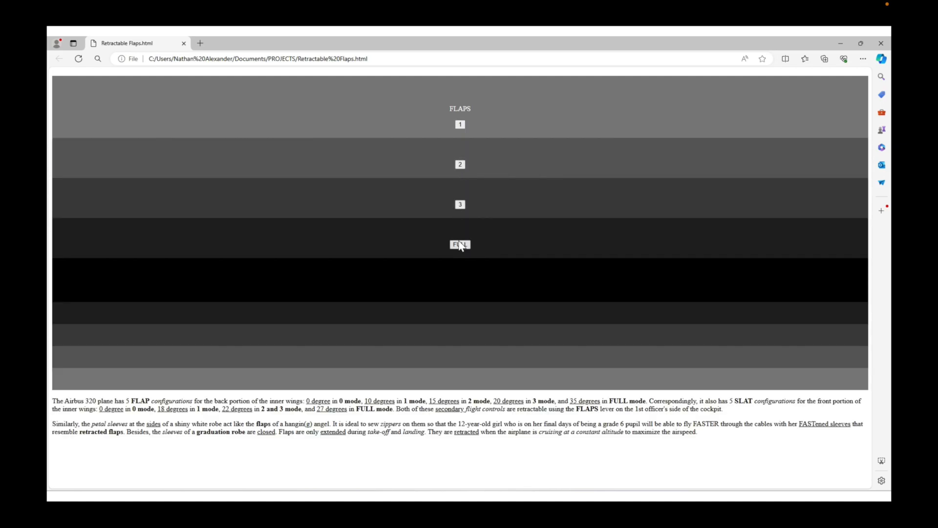